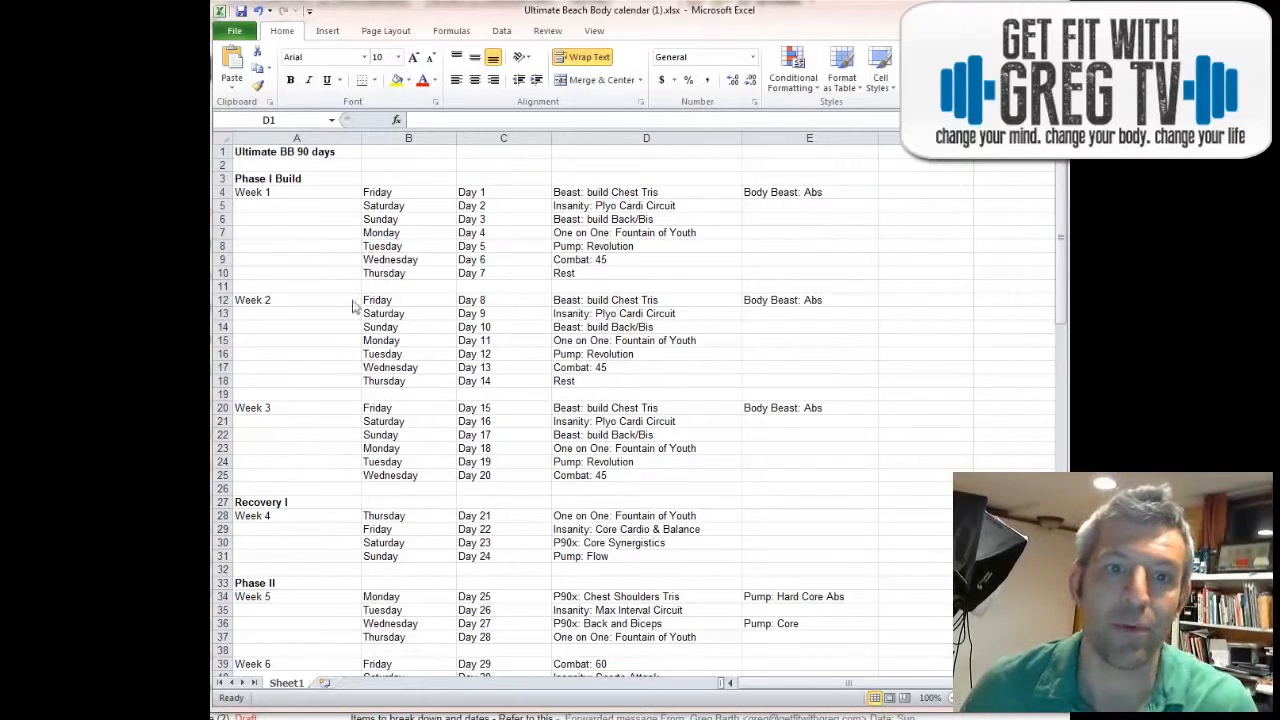
pyautogui.moveTo(421, 212)
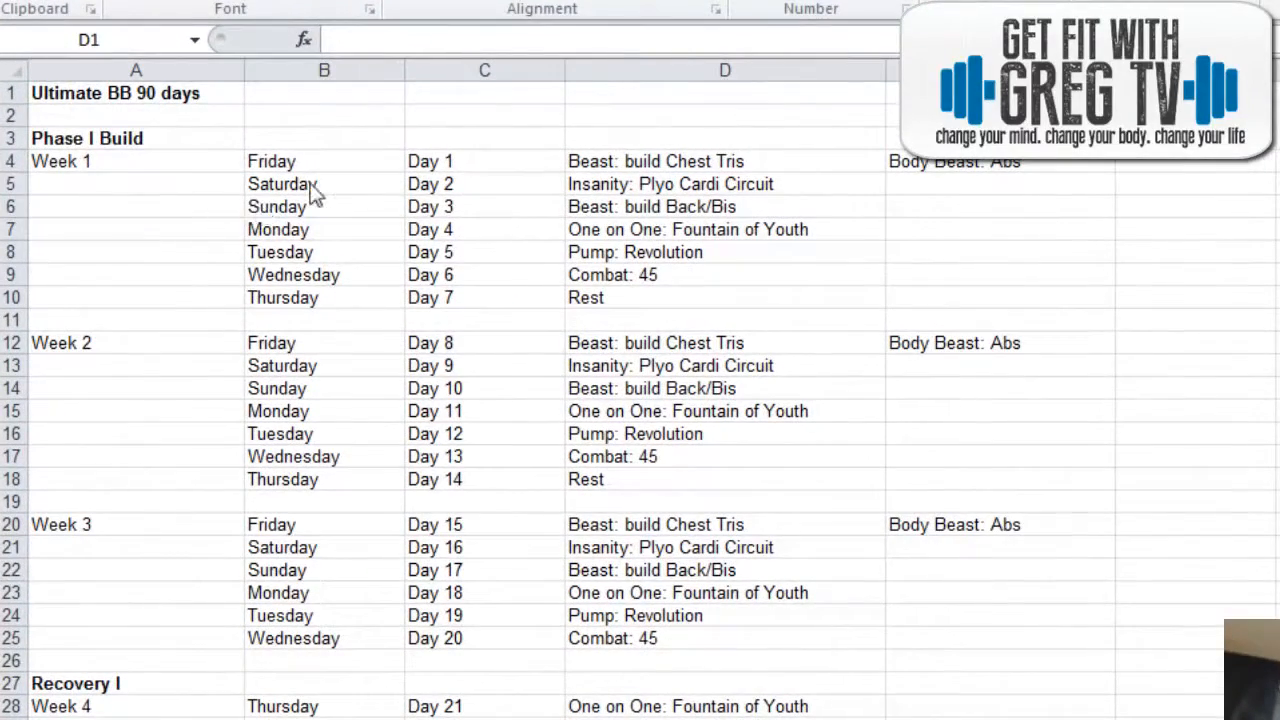
pyautogui.moveTo(432, 267)
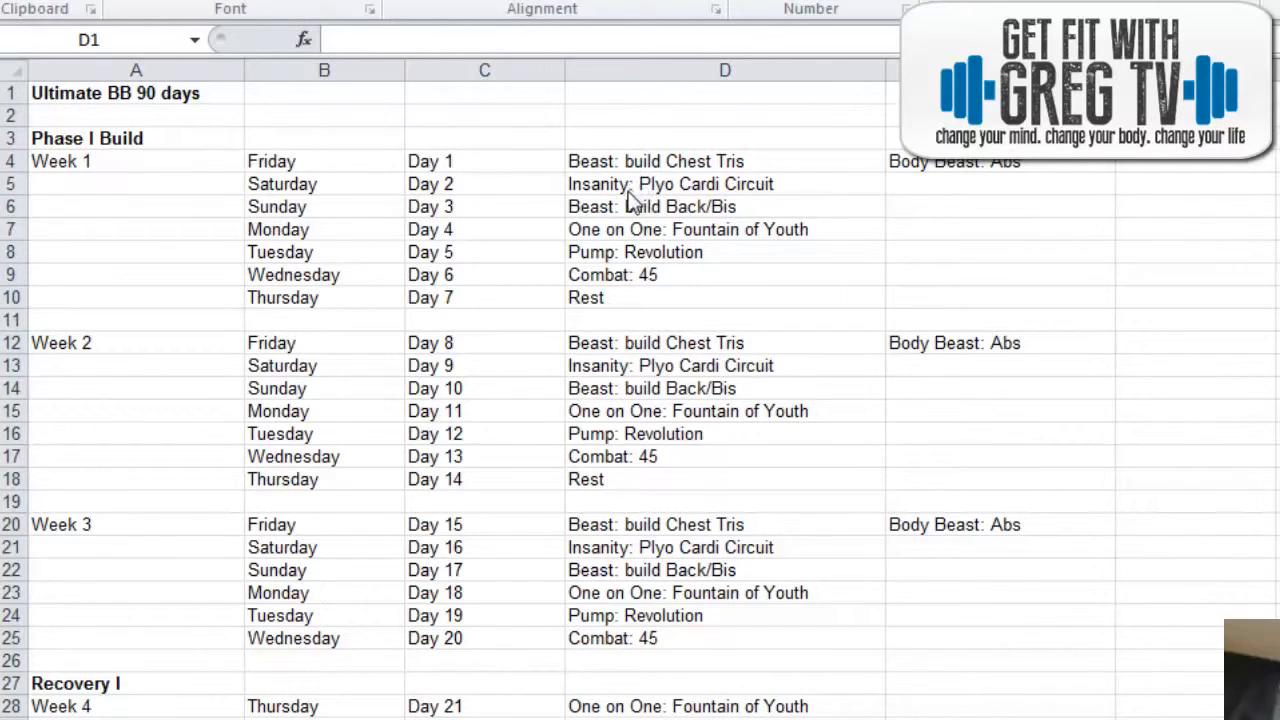
pyautogui.moveTo(622, 234)
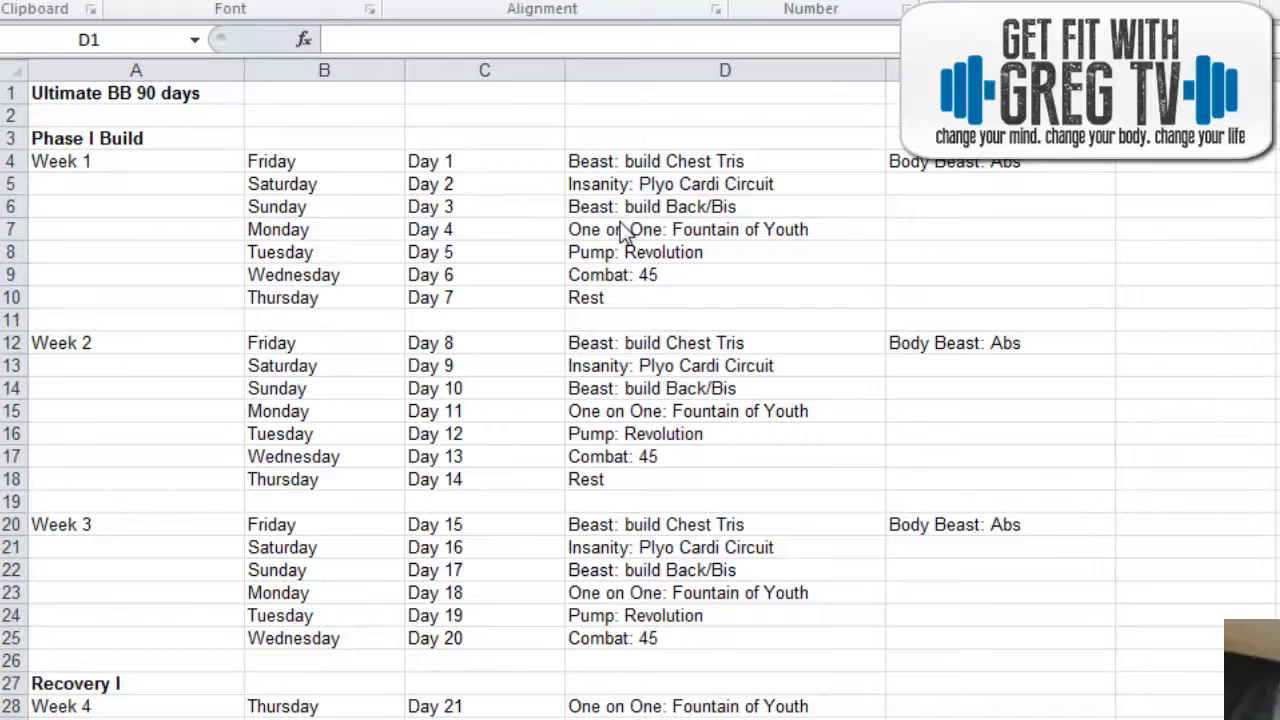
pyautogui.moveTo(705, 253)
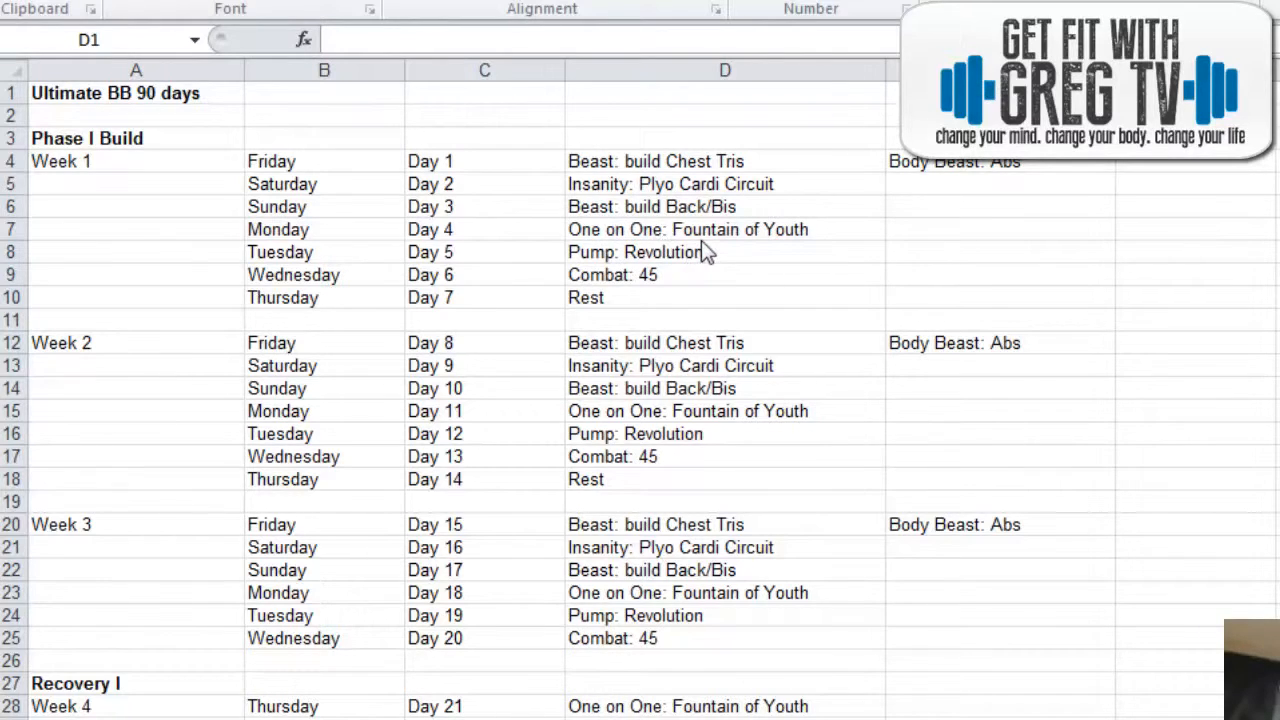
pyautogui.moveTo(660, 285)
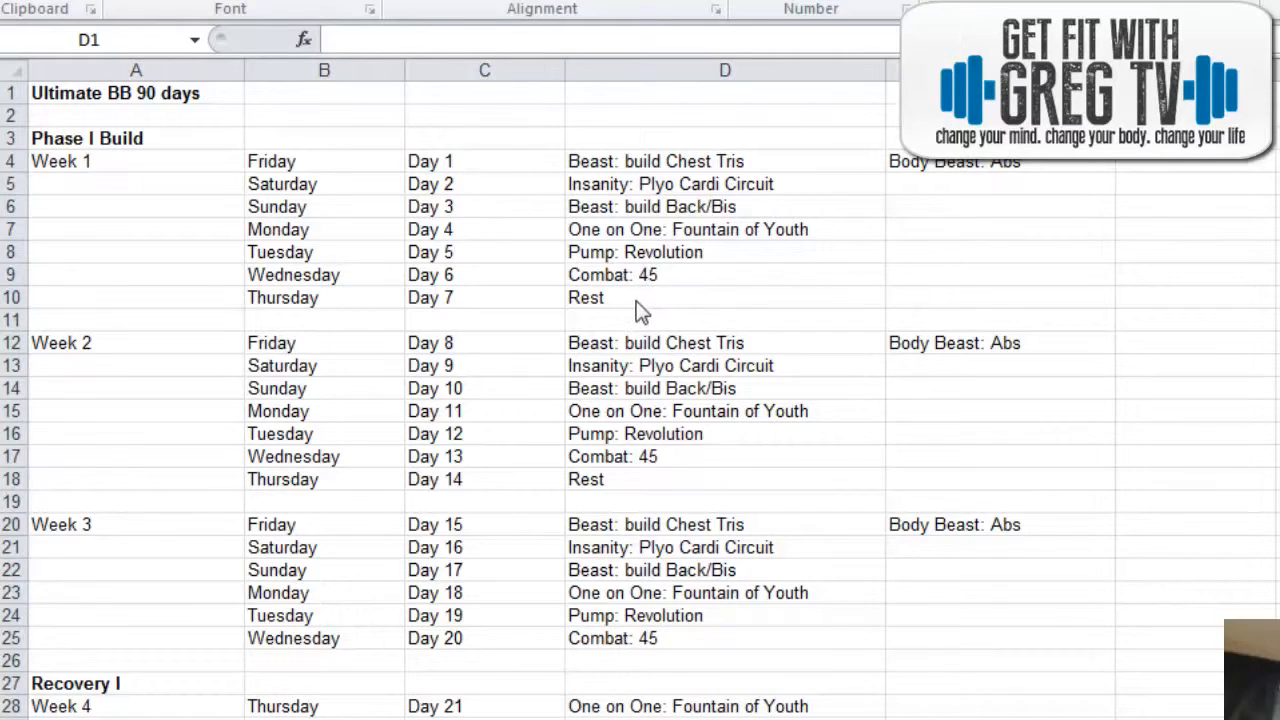
pyautogui.moveTo(870, 410)
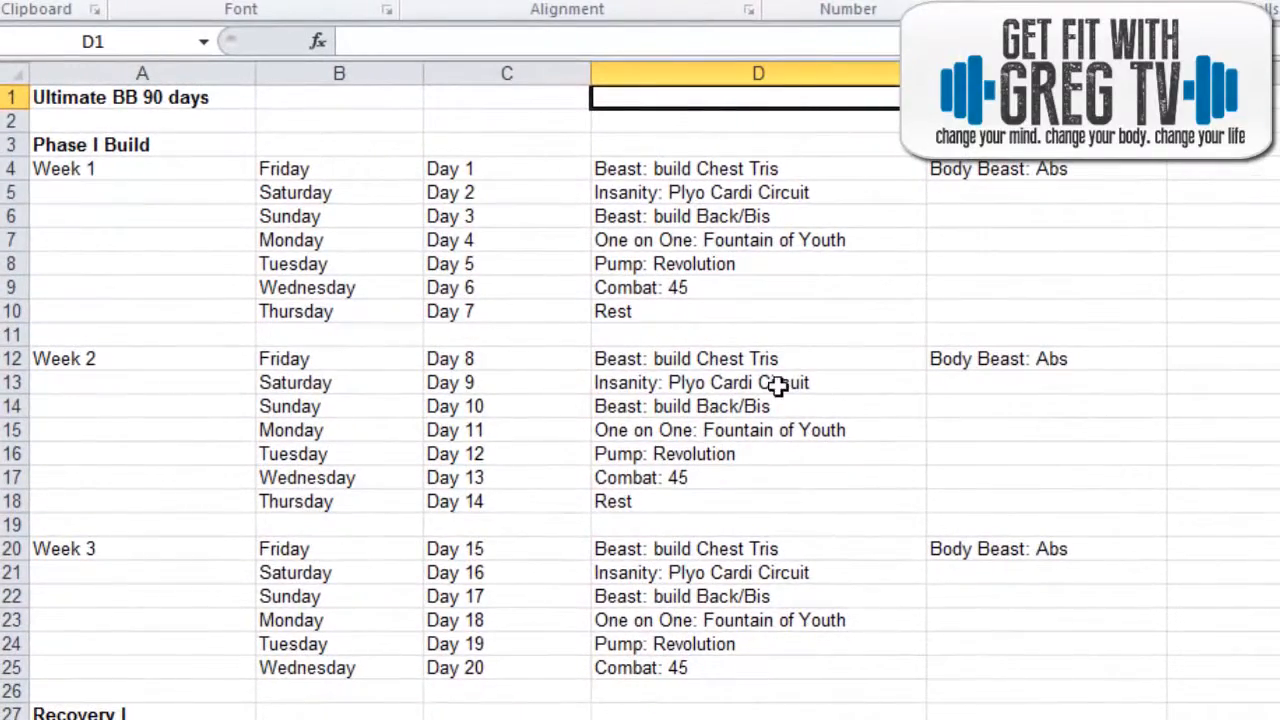
# Select the Week 2 Saturday entry and scroll down to Recovery I, Phase II and Week 7
pyautogui.click(758, 382)
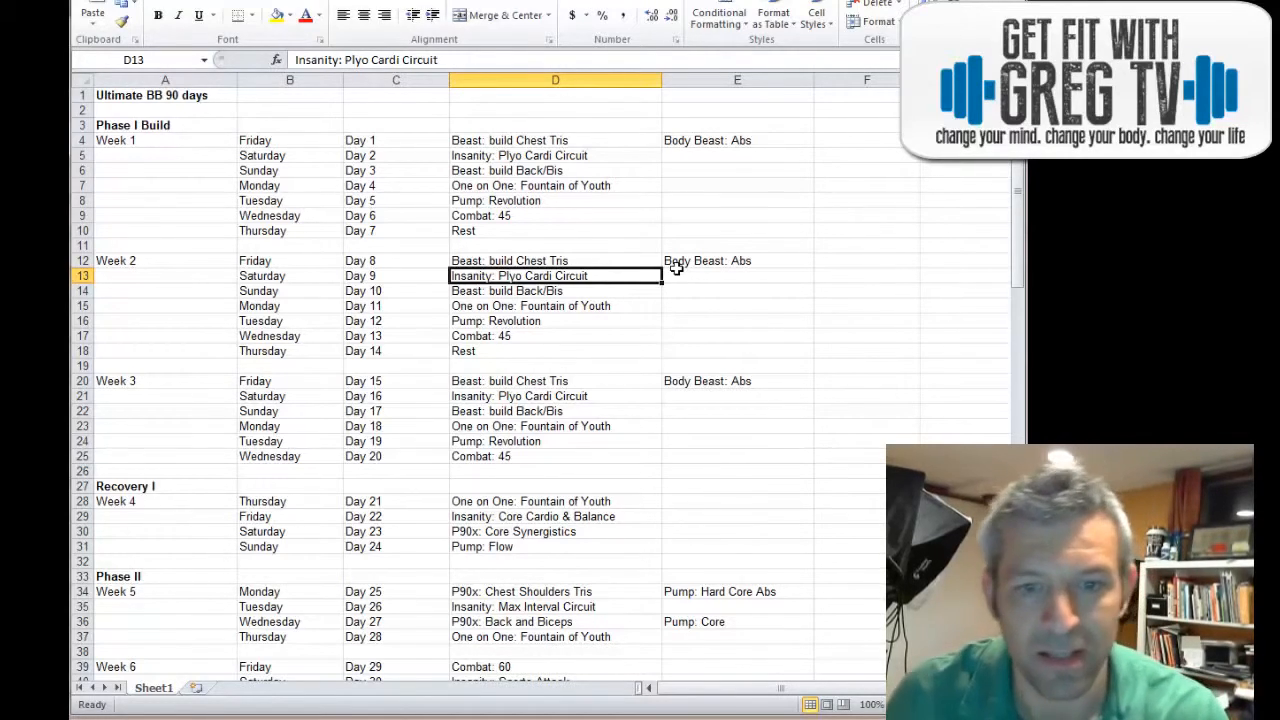
pyautogui.scroll(-3)
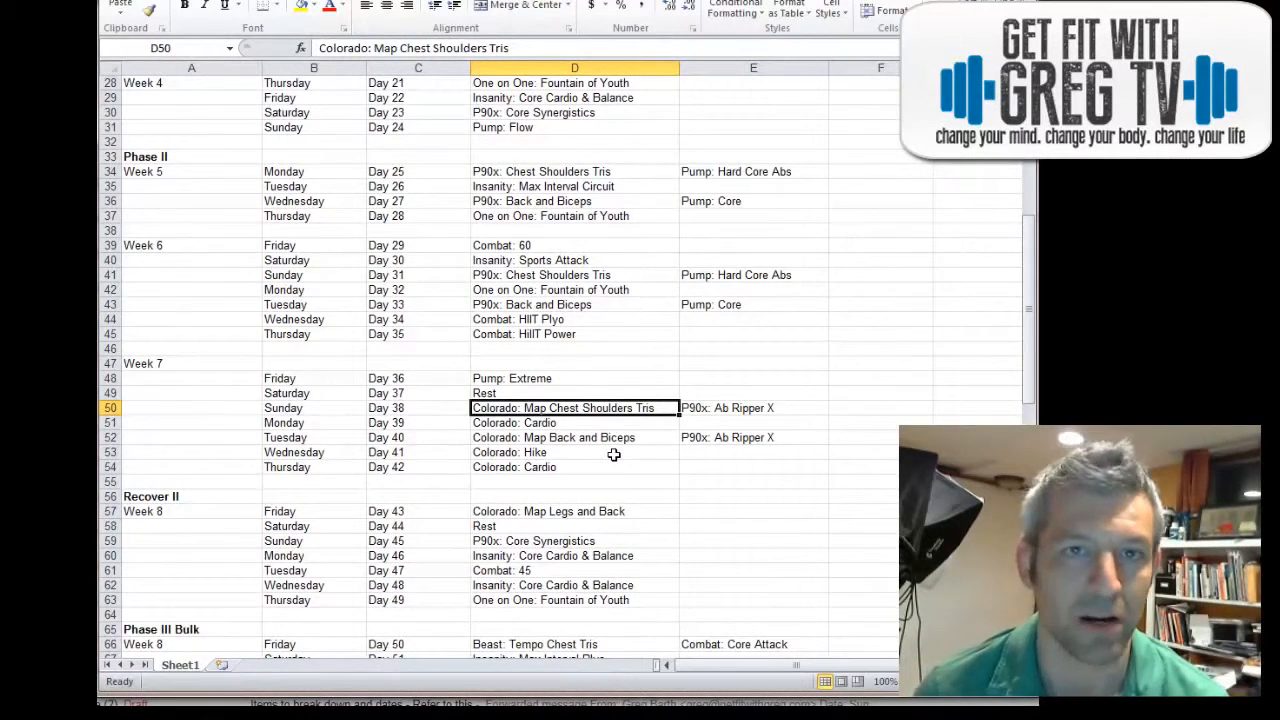
# Scroll down past Recovery III to Phase IV Lean and Week 13
pyautogui.scroll(-3)
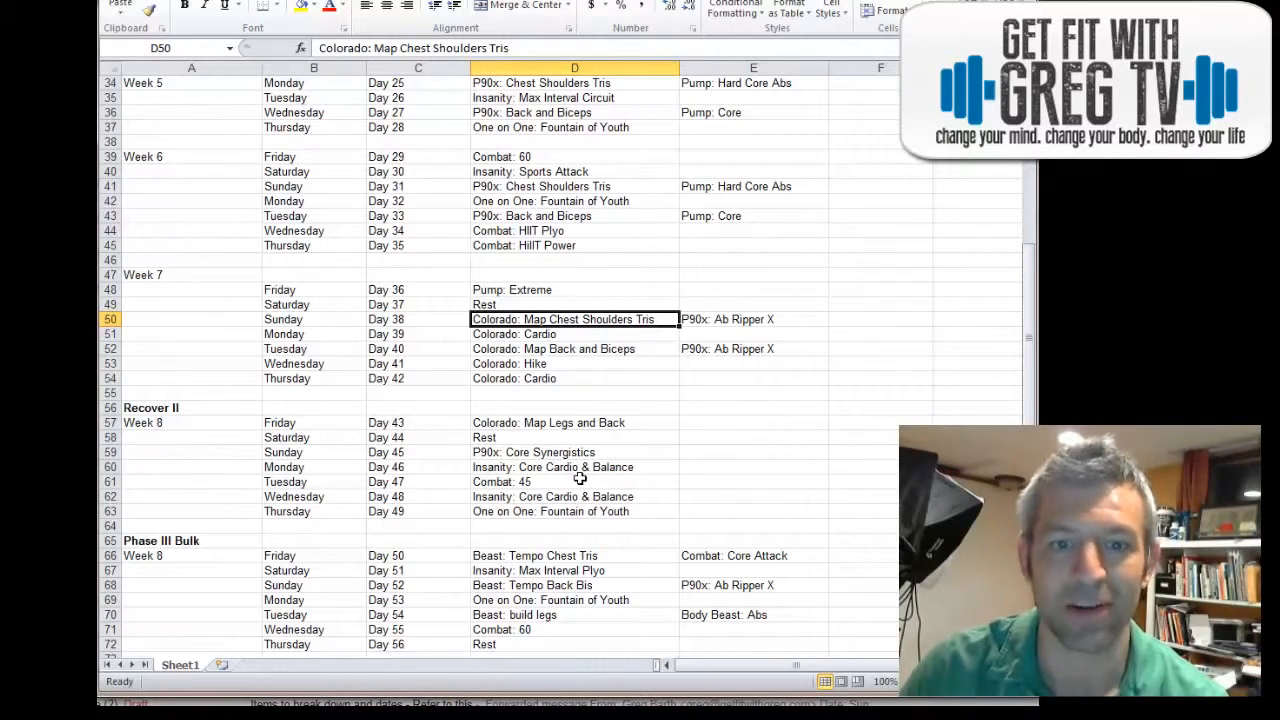
pyautogui.scroll(-3)
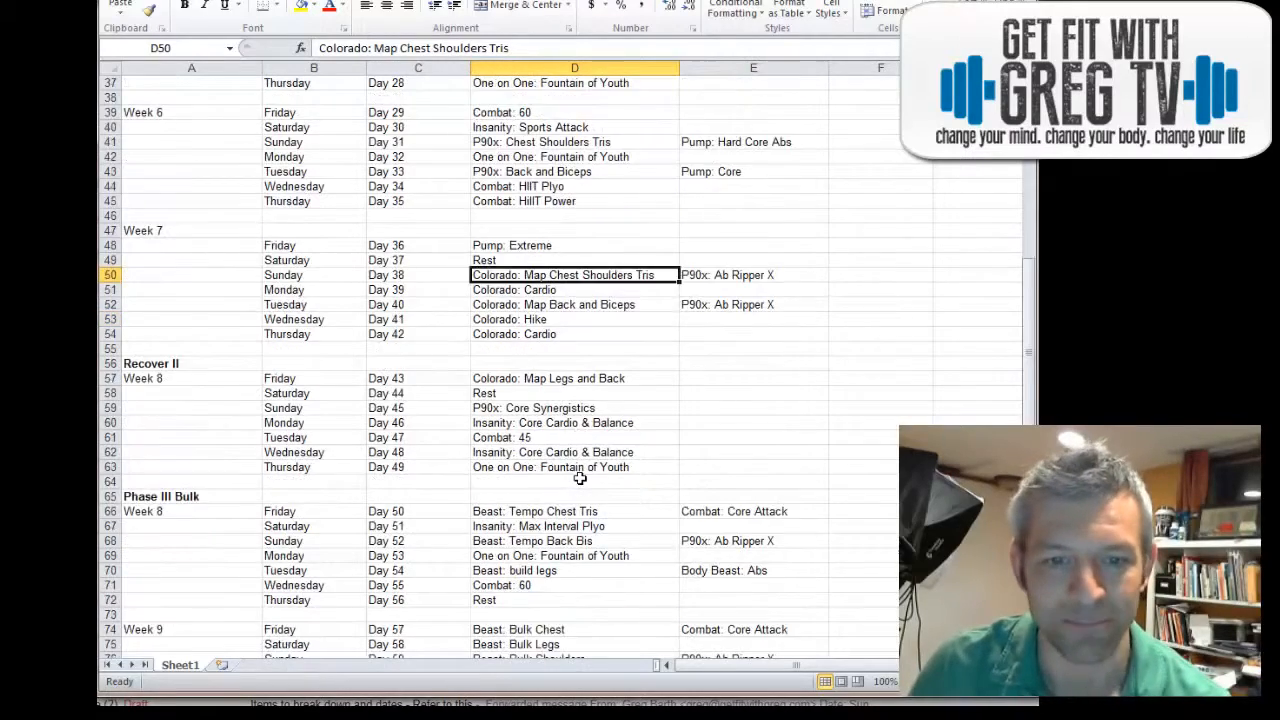
pyautogui.scroll(-3)
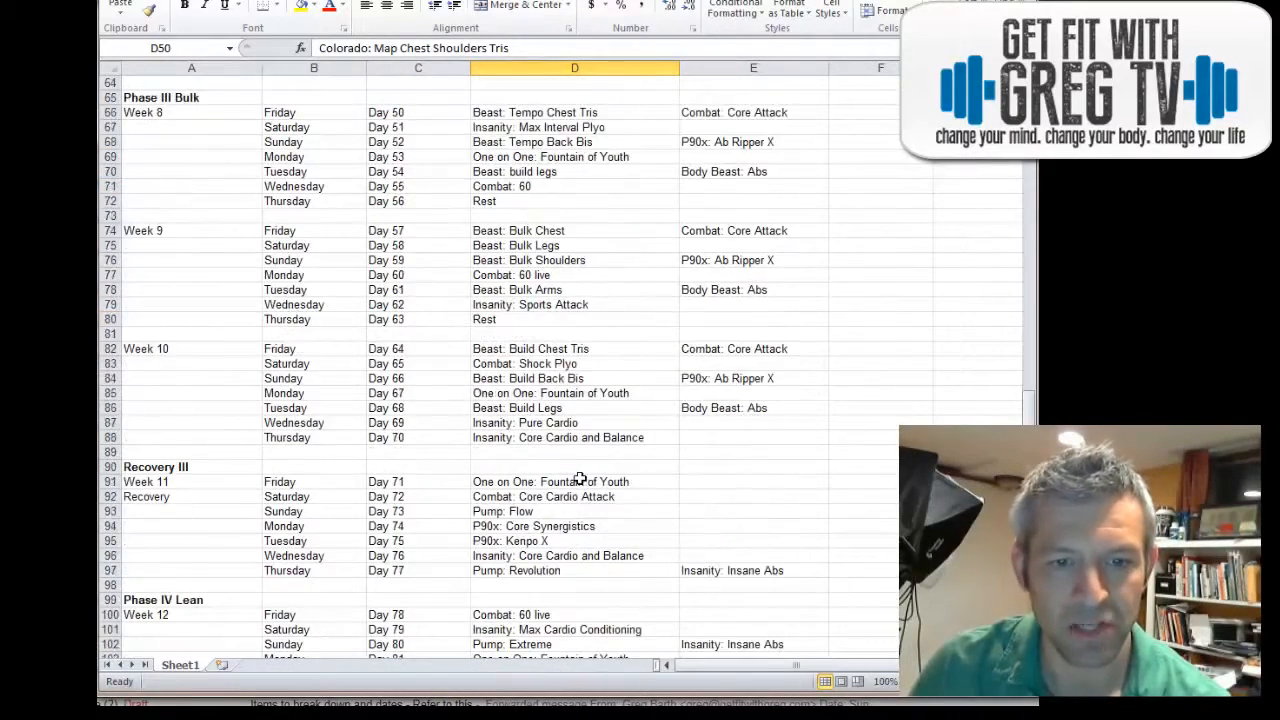
pyautogui.scroll(-3)
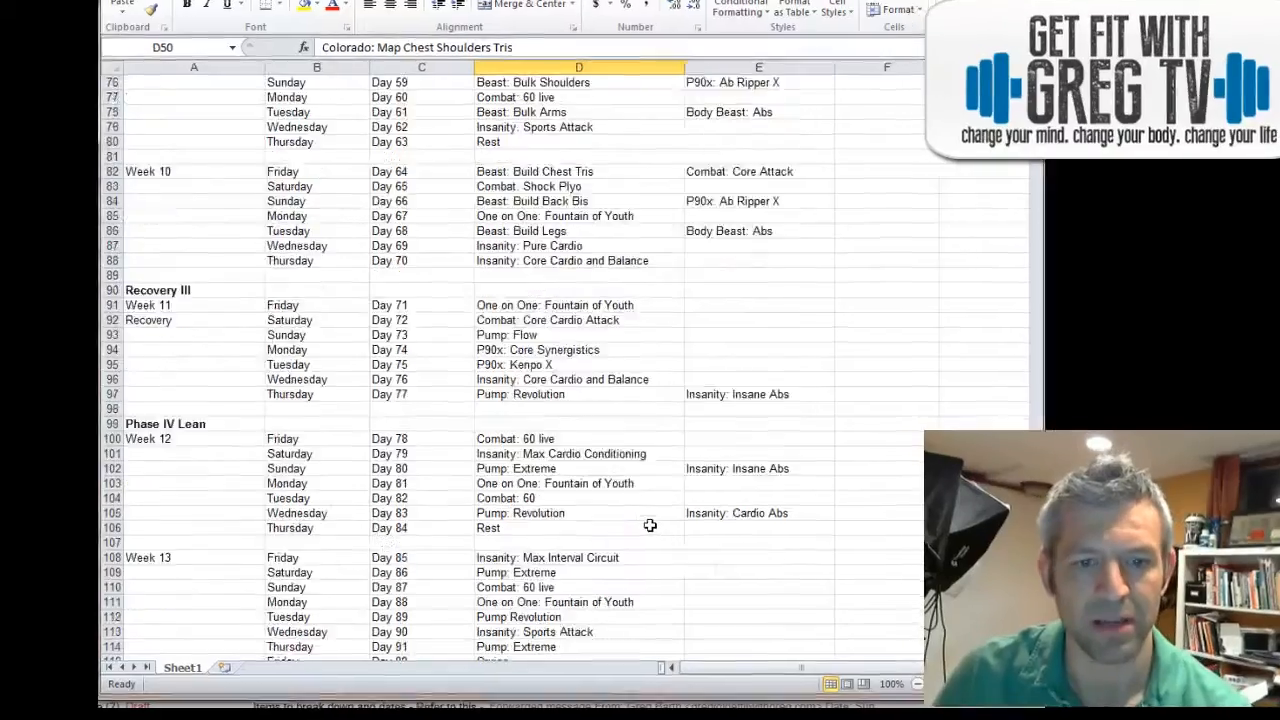